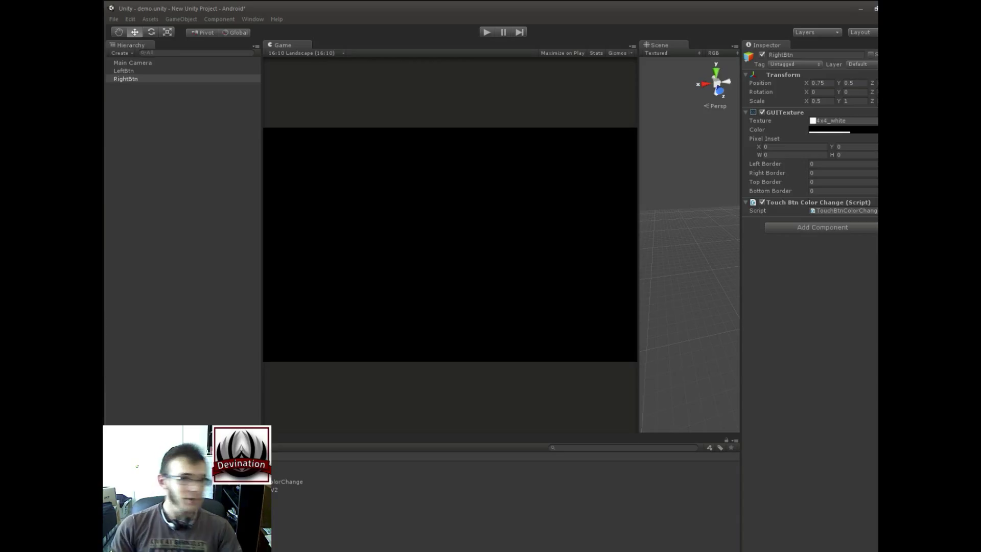
{"action": "mouse_move", "coordinate": [355, 98]}
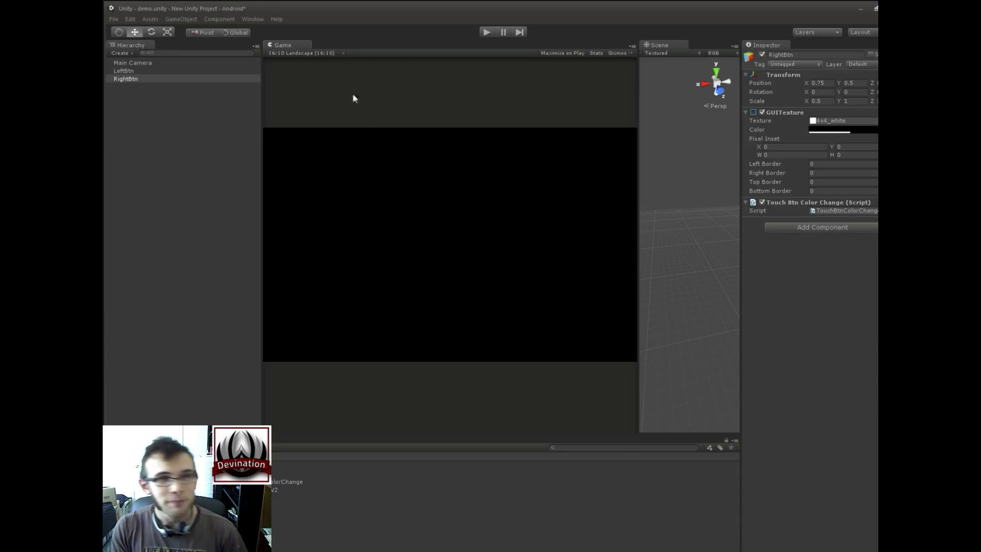
- Select the RightBtn object in Unity and bring up TouchBtnColorChange.cs in MonoDevelop
{"action": "left_click", "coordinate": [125, 79]}
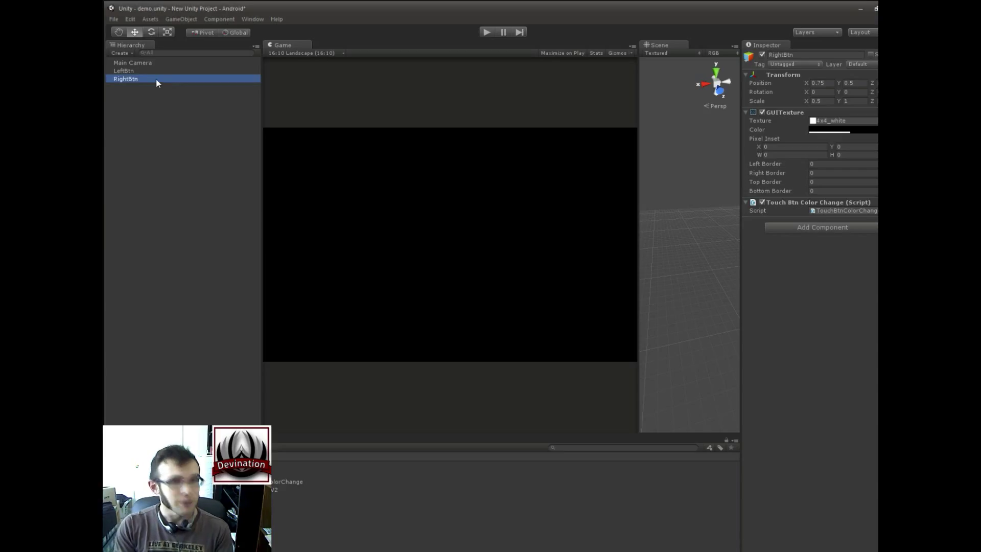
{"action": "left_click", "coordinate": [123, 70]}
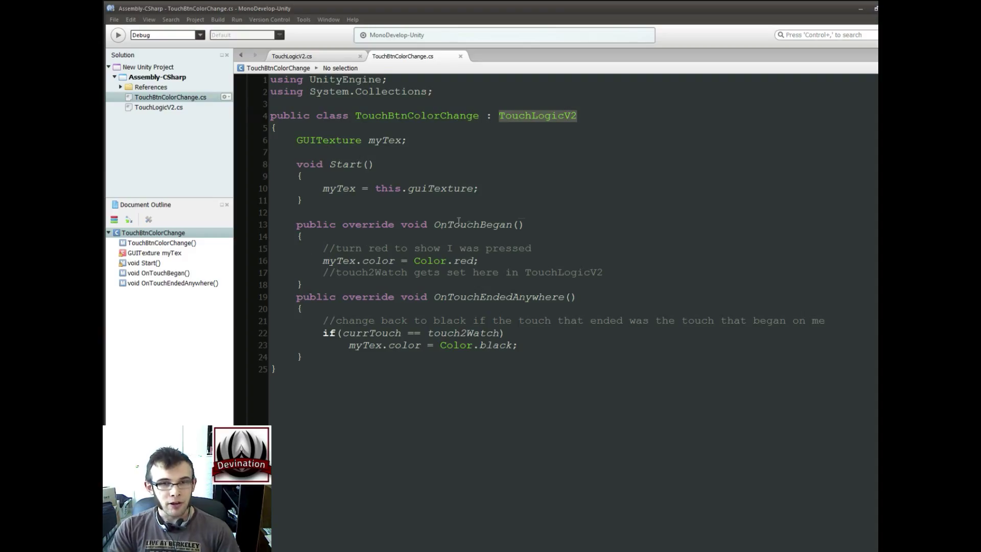
{"action": "left_click", "coordinate": [500, 260]}
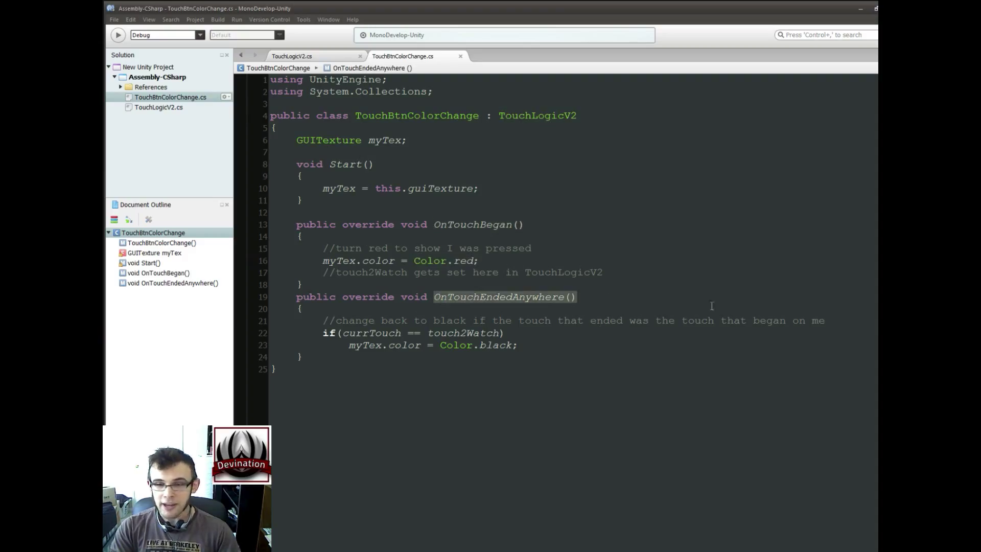
- Highlight OnTouchEndedAnywhere, touch2Watch and the TouchLogicV2 reference while reading the script
{"action": "double_click", "coordinate": [478, 345]}
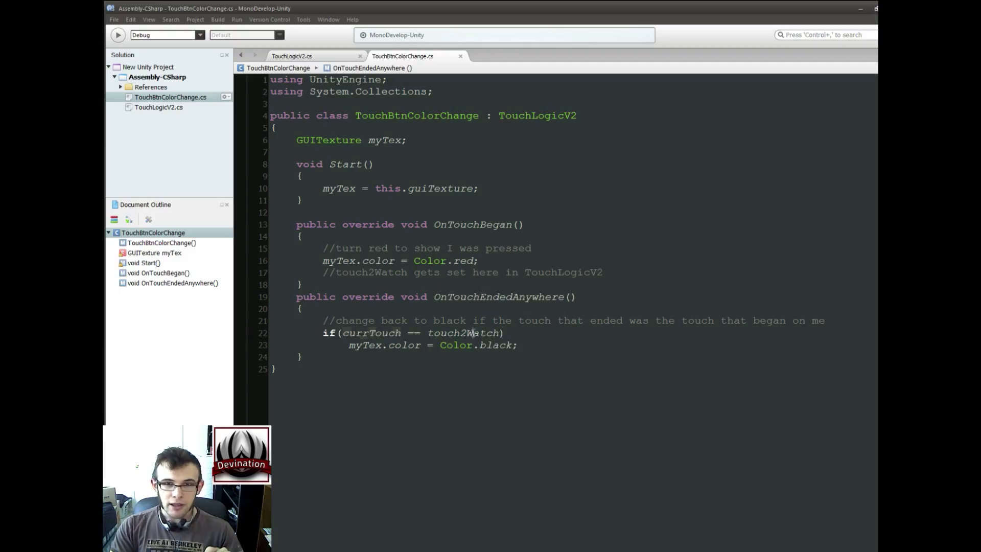
{"action": "double_click", "coordinate": [463, 332]}
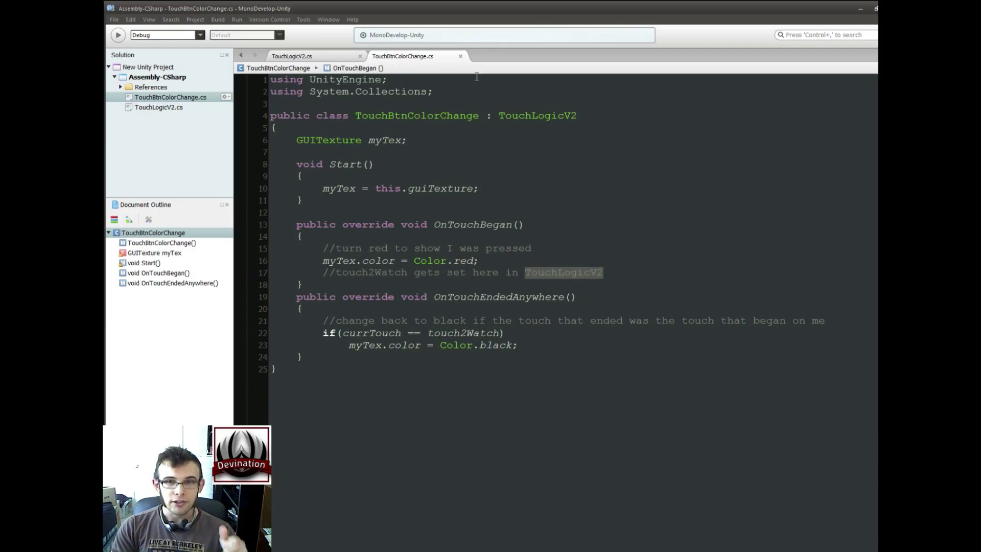
{"action": "left_click", "coordinate": [291, 55]}
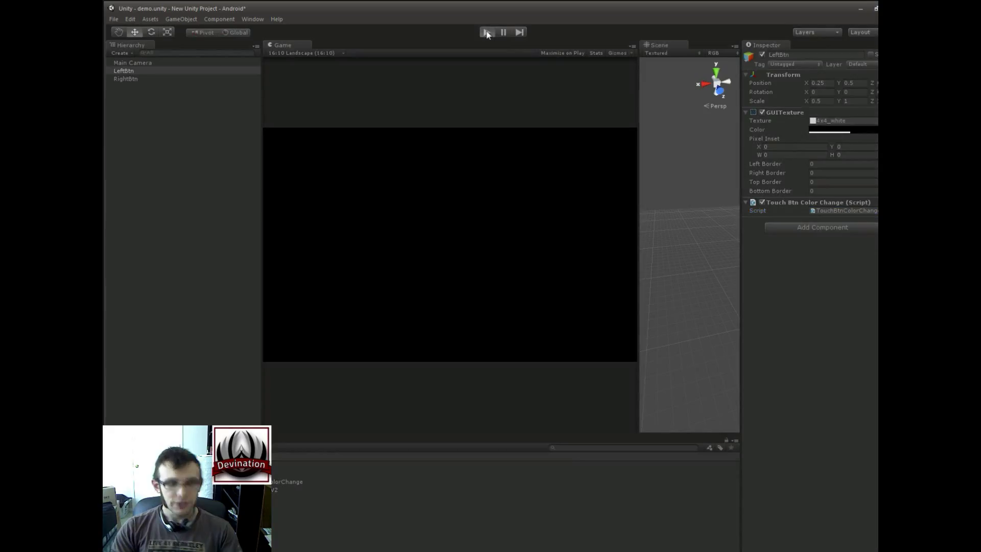
- Play the demo scene, test the button colour change, then stop play mode
{"action": "left_click", "coordinate": [487, 32]}
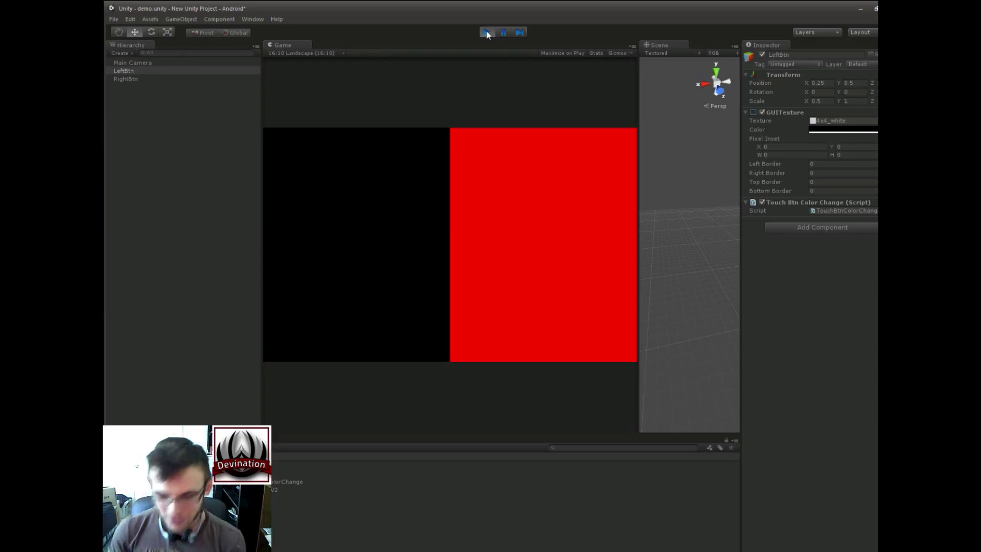
{"action": "left_click", "coordinate": [486, 31]}
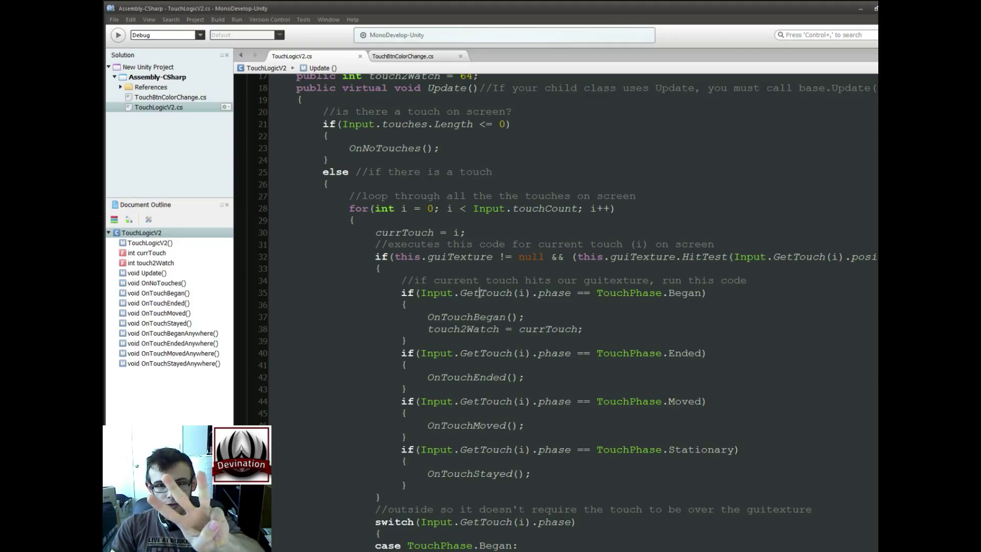
{"action": "double_click", "coordinate": [484, 293]}
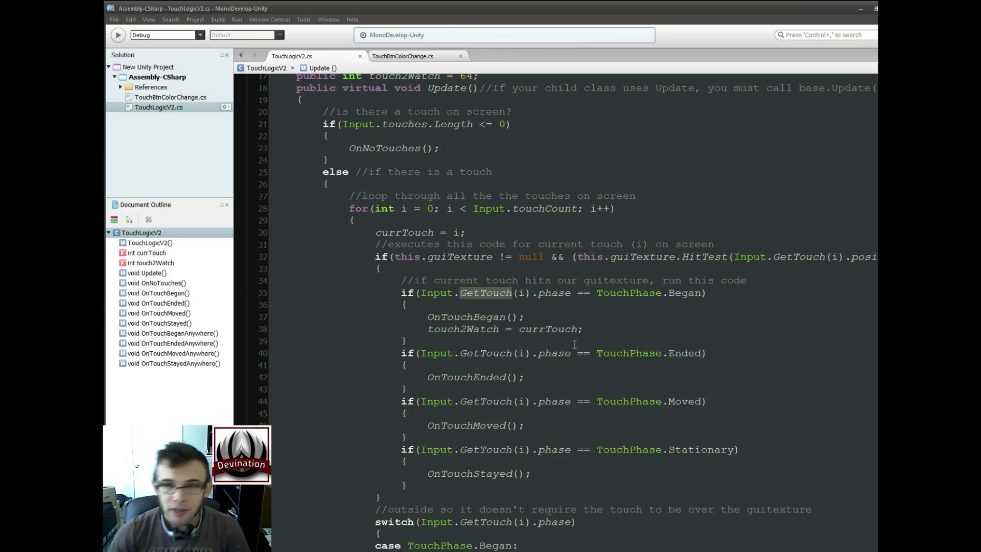
{"action": "mouse_move", "coordinate": [462, 208]}
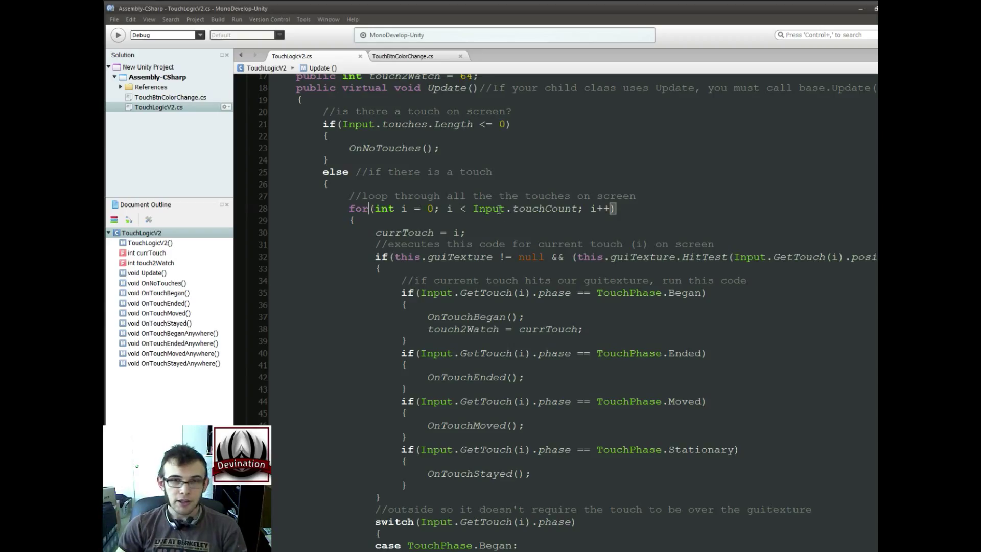
{"action": "mouse_move", "coordinate": [494, 209]}
{"action": "type", "text": "each"}
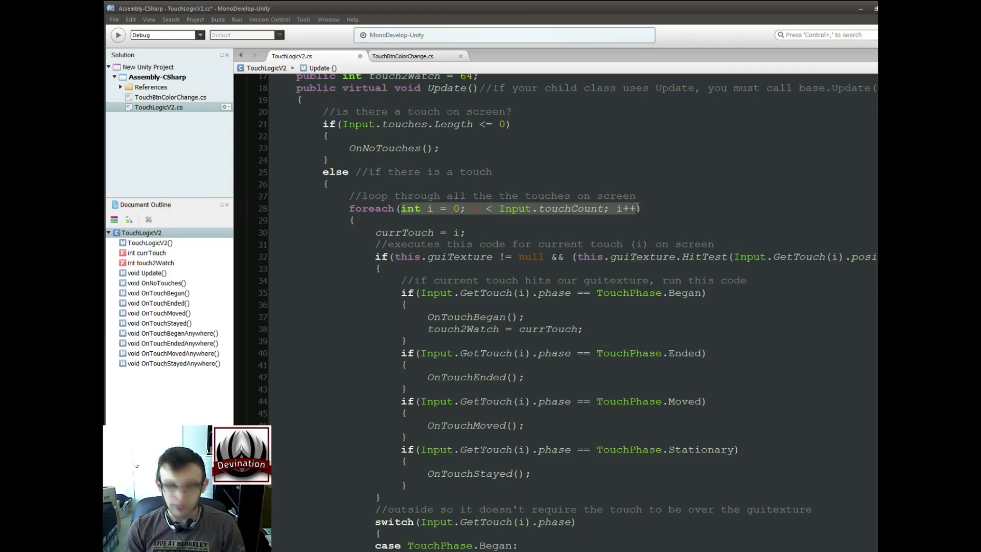
- Write the foreach header iterating 'Touch touch in Input.touches'
{"action": "type", "text": "Touch )"}
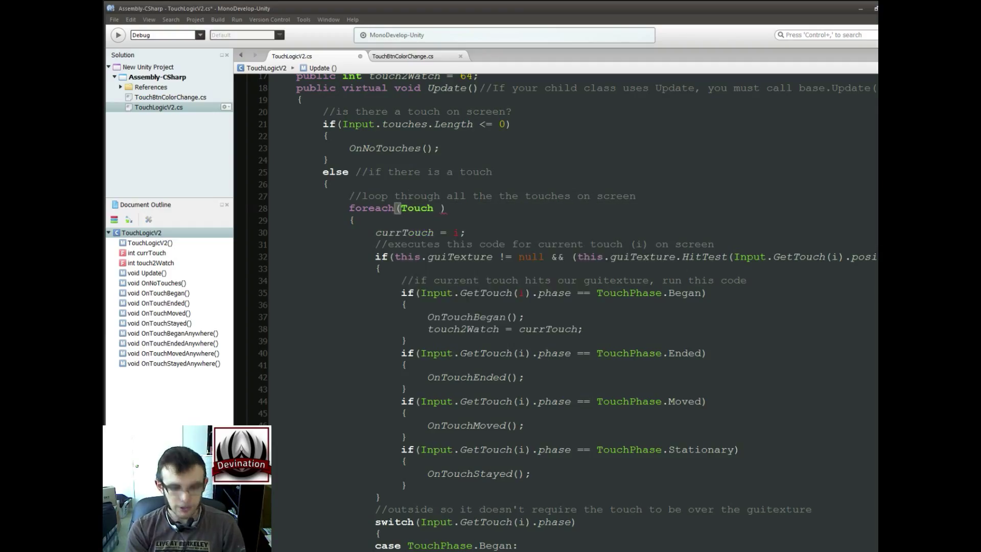
{"action": "type", "text": "touch_"}
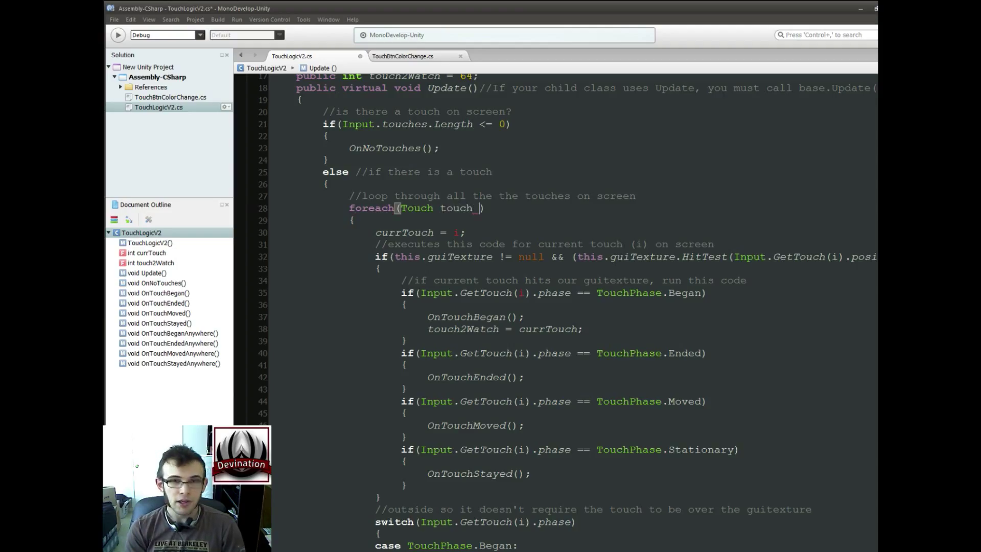
{"action": "type", "text": "in Input.touches"}
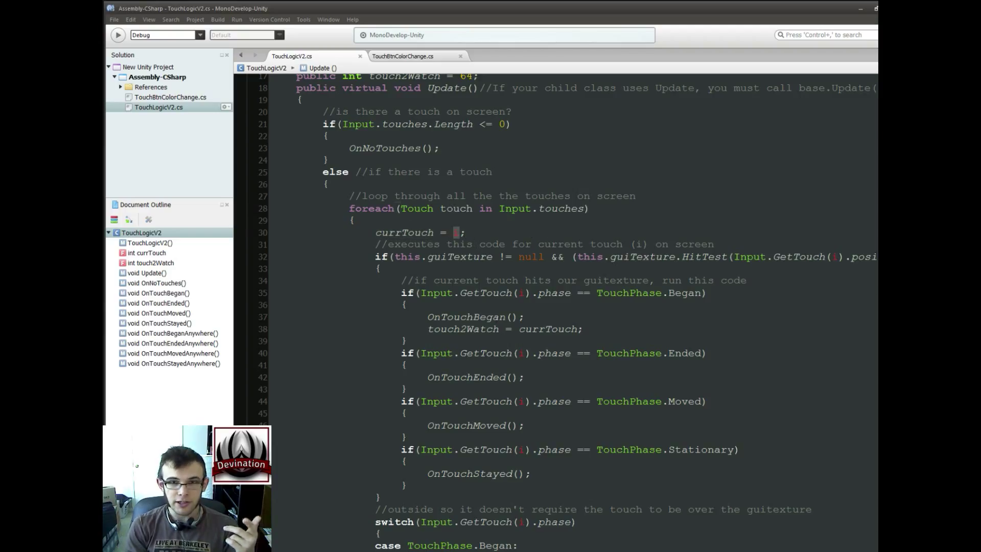
- Set currTouch to touch.fingerId and select Input.GetTouch(i) as the search term
{"action": "type", "text": "touch"}
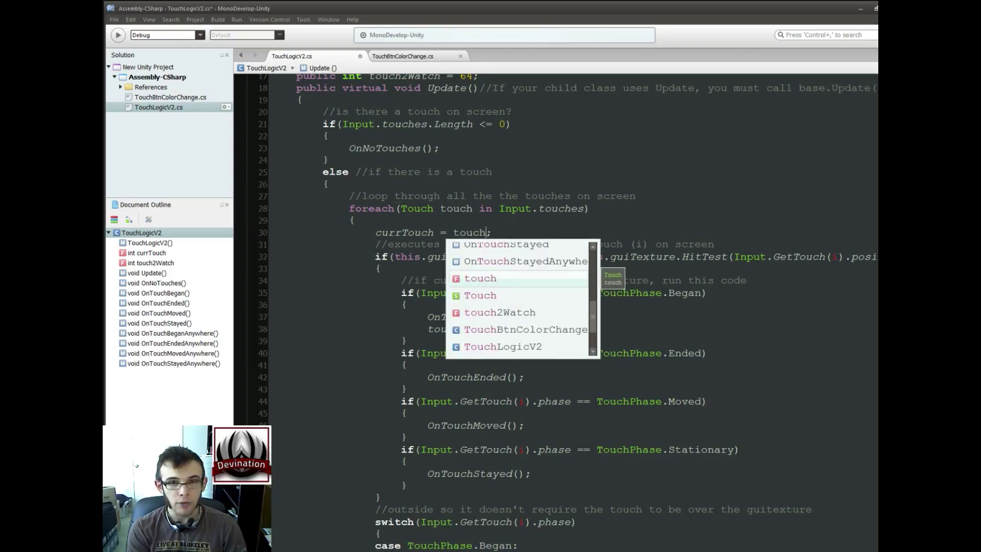
{"action": "type", "text": "."}
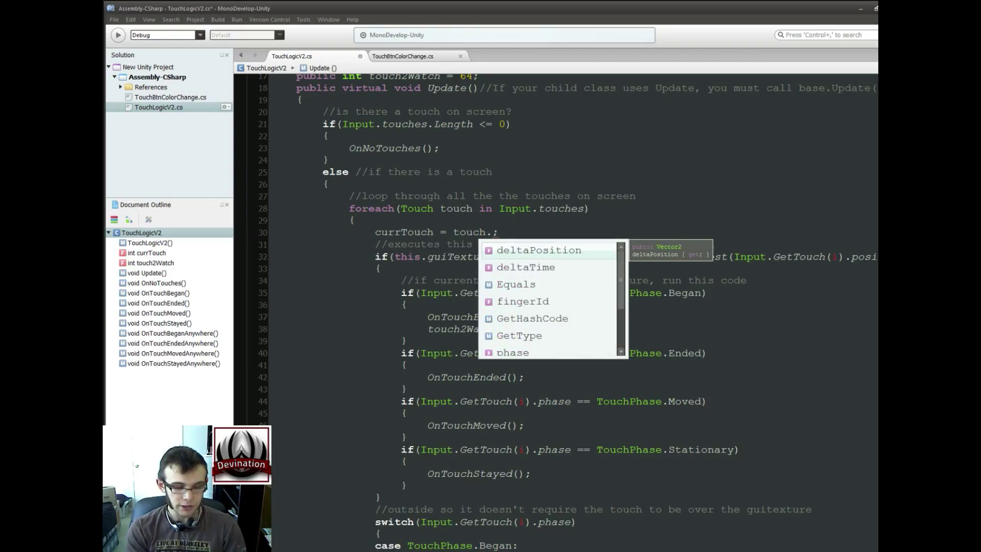
{"action": "type", "text": "fingerId"}
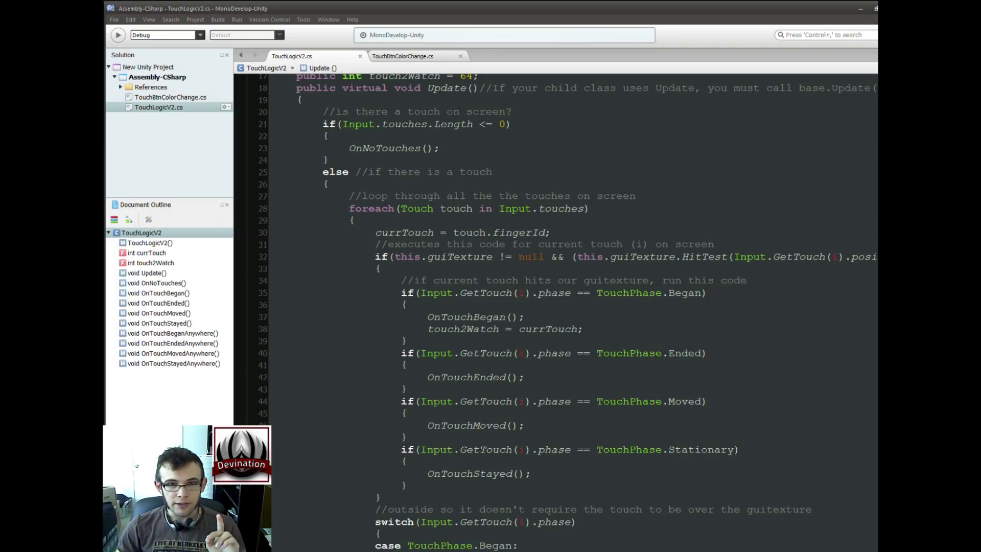
{"action": "double_click", "coordinate": [474, 293]}
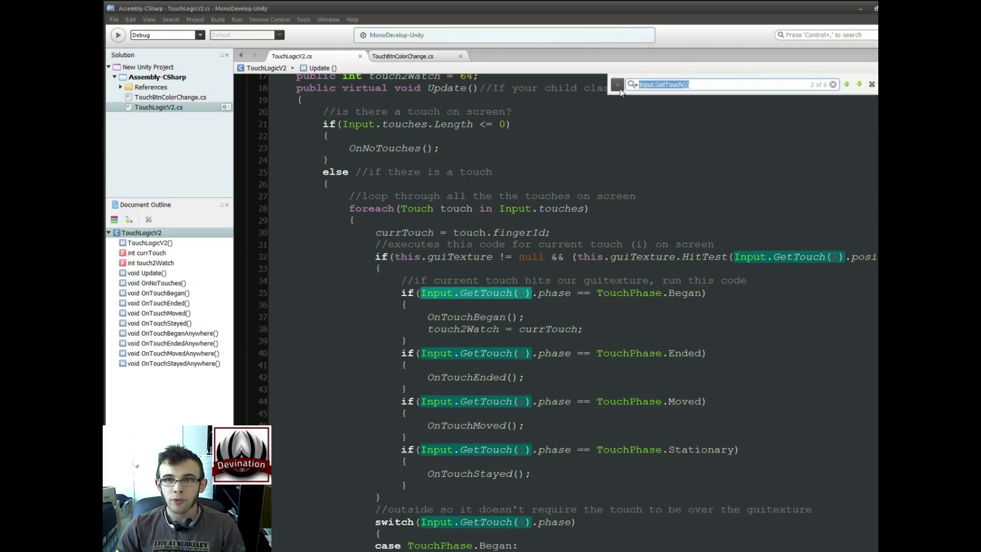
- Replace all Input.GetTouch(i) calls with touch via Find/Replace and close the bar
{"action": "left_click", "coordinate": [617, 85]}
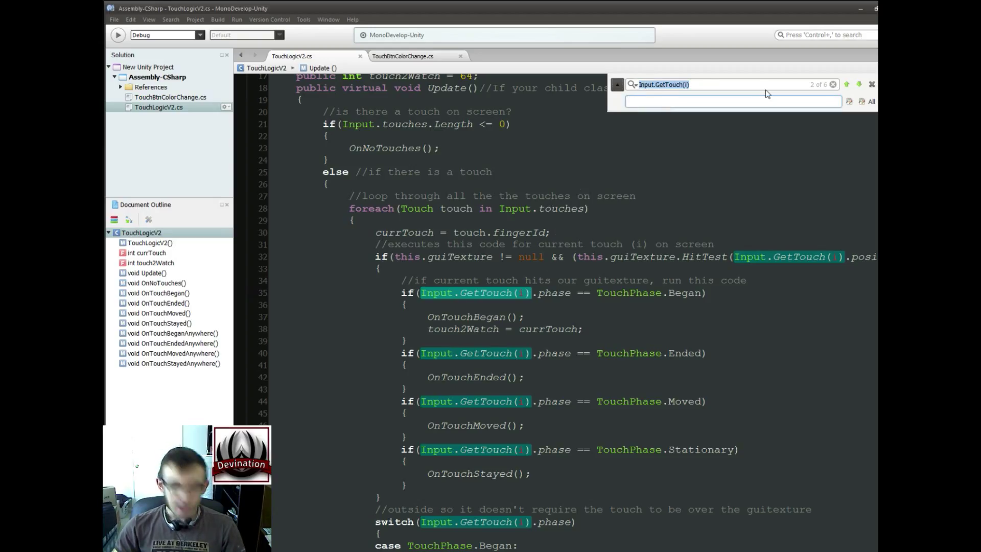
{"action": "type", "text": "touch"}
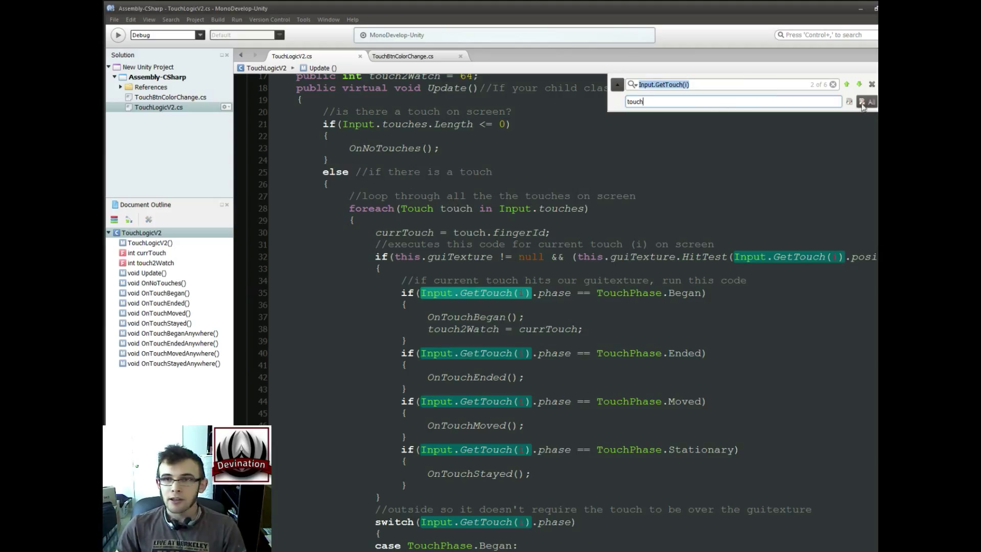
{"action": "left_click", "coordinate": [869, 101]}
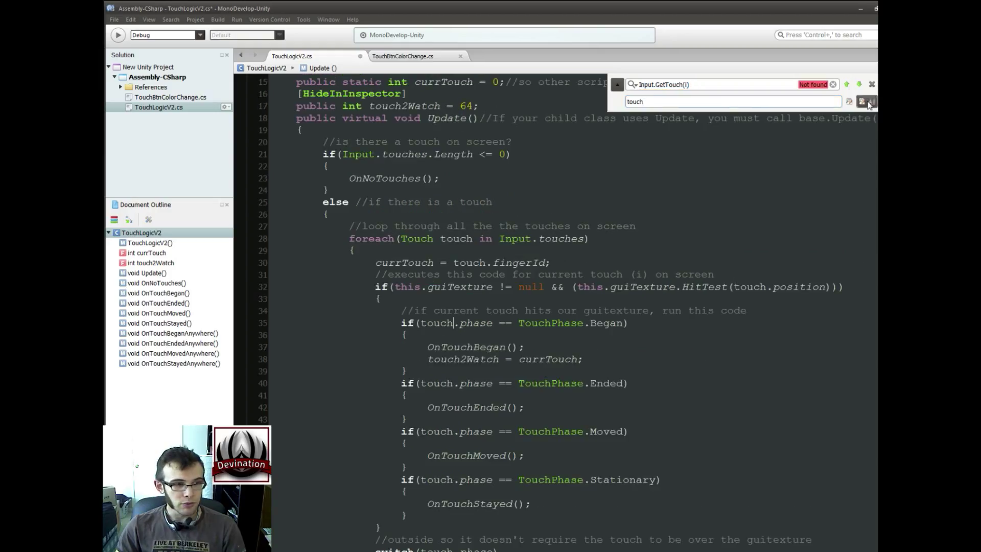
{"action": "left_click", "coordinate": [872, 84]}
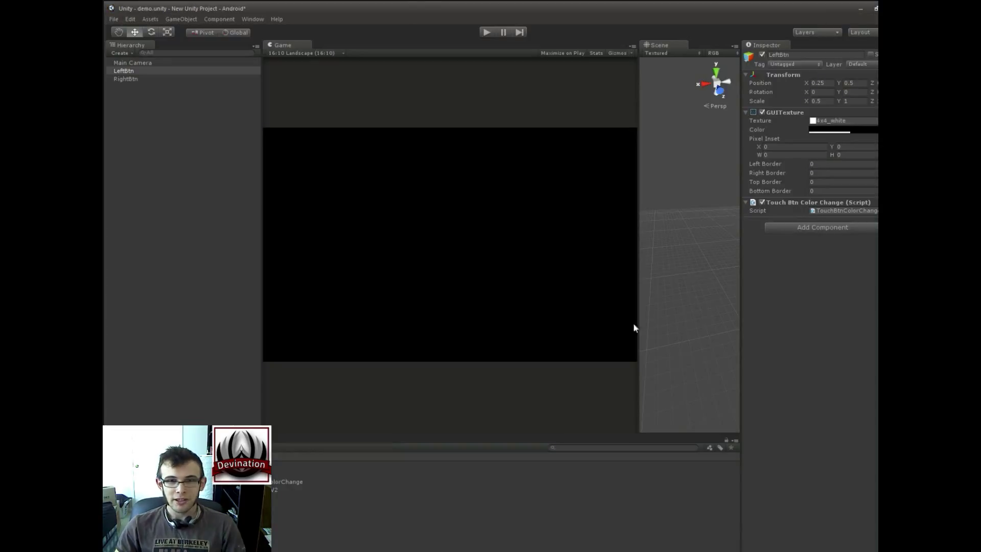
{"action": "left_click", "coordinate": [486, 32]}
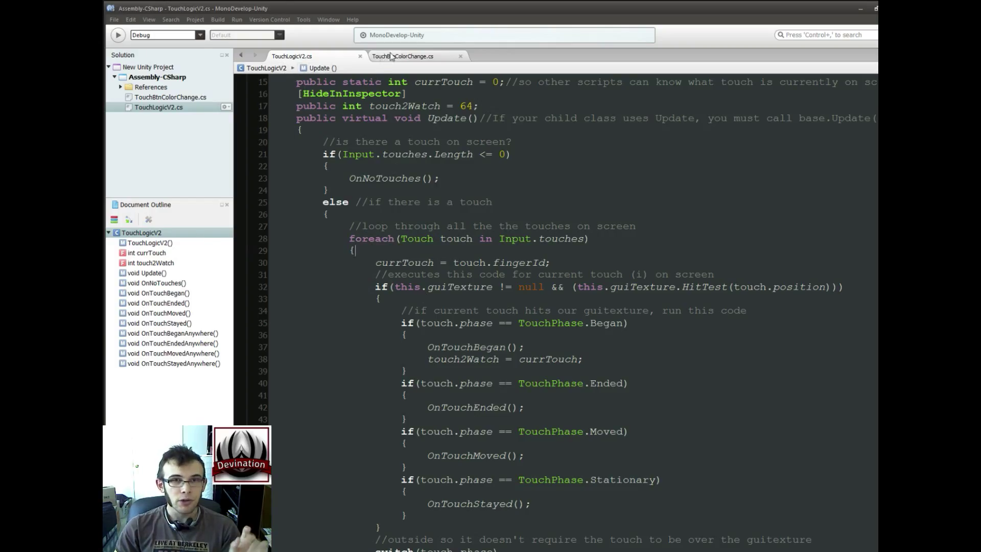
- Switch to the TouchBtnColorChange.cs script tab
{"action": "left_click", "coordinate": [403, 56]}
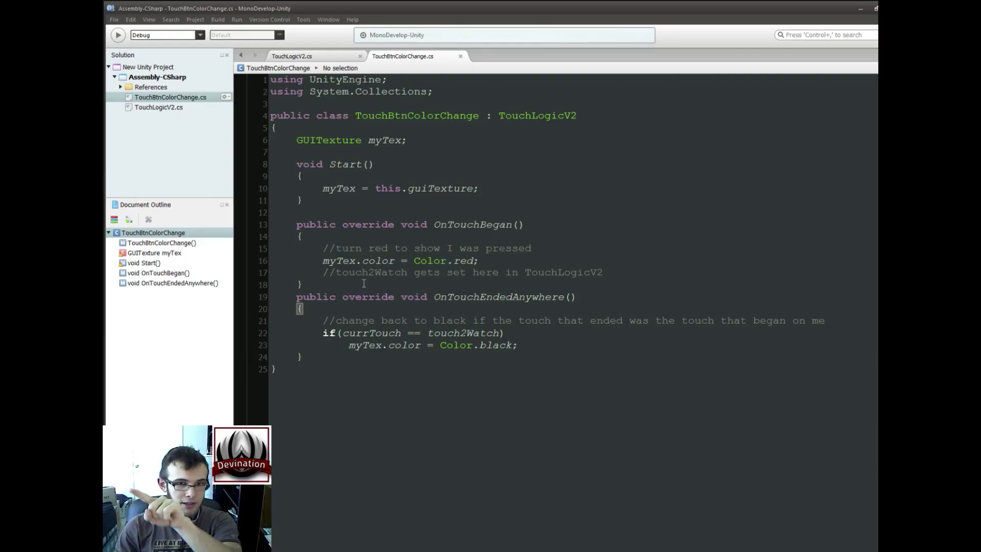
- Highlight touch2Watch in the comment referencing TouchLogicV2
{"action": "double_click", "coordinate": [371, 272]}
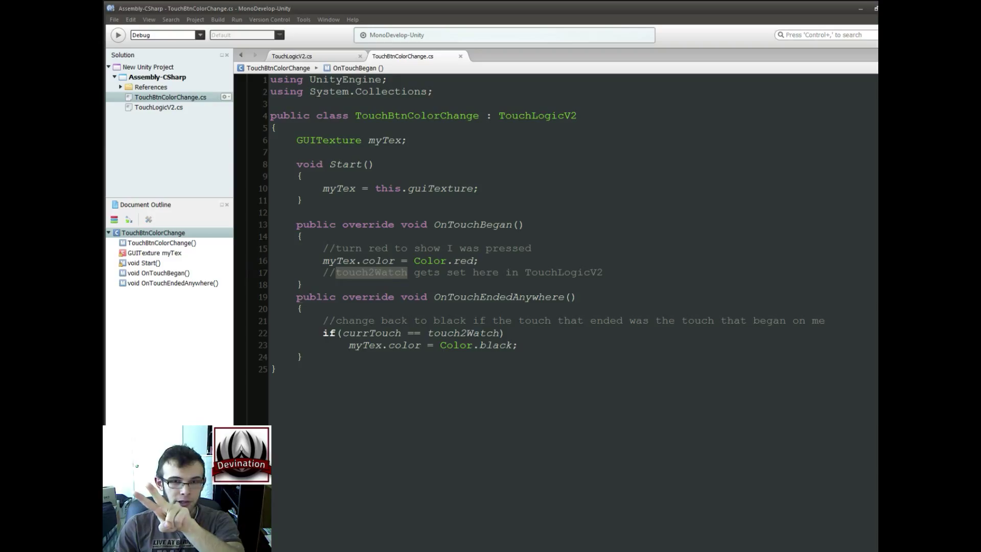
{"action": "mouse_move", "coordinate": [386, 271]}
{"action": "type", "text": "Stayed"}
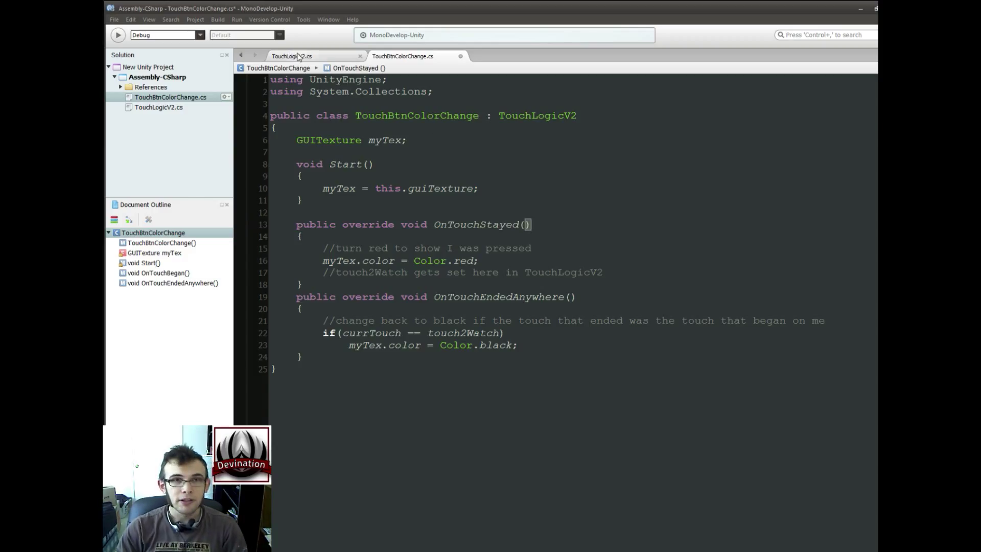
{"action": "left_click", "coordinate": [289, 55]}
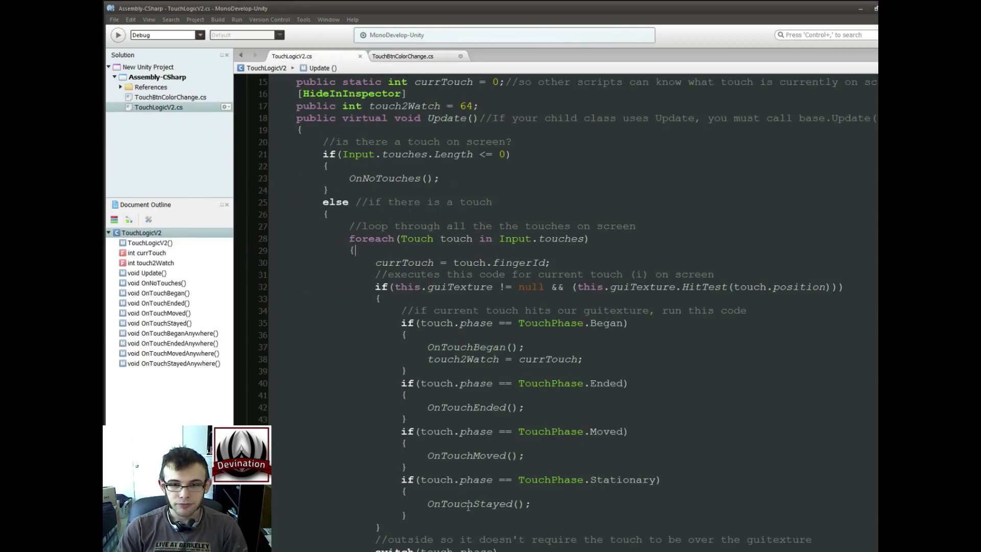
{"action": "double_click", "coordinate": [470, 503]}
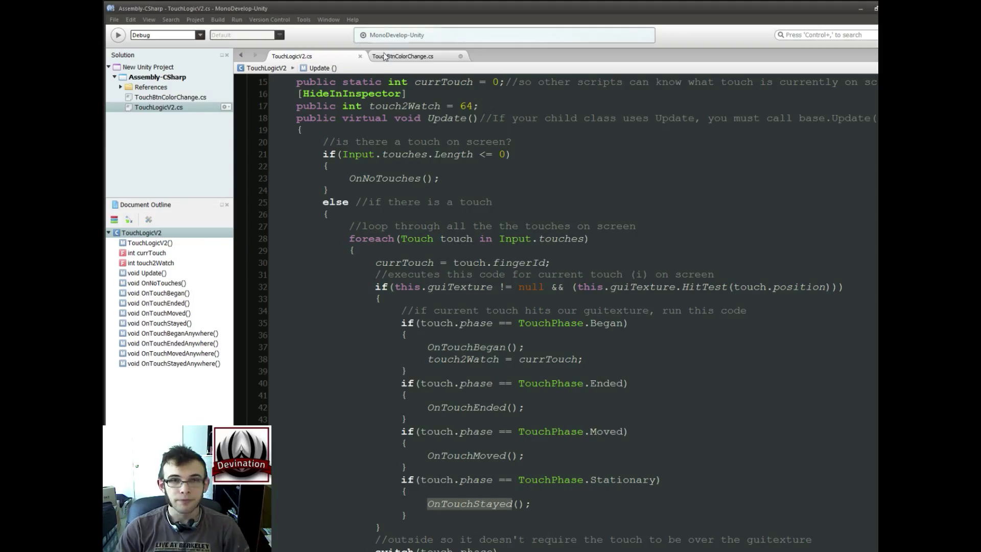
{"action": "left_click", "coordinate": [404, 55]}
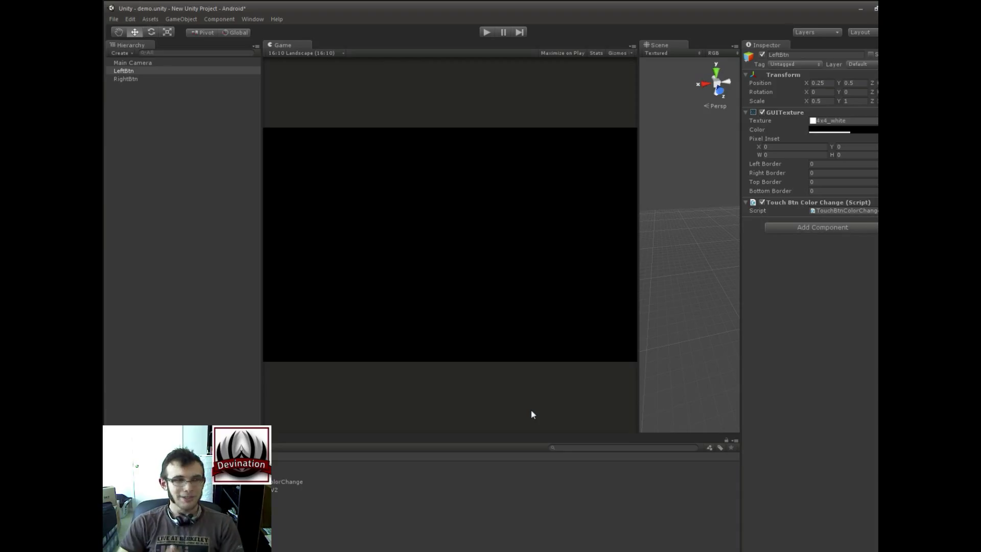
{"action": "mouse_move", "coordinate": [440, 123]}
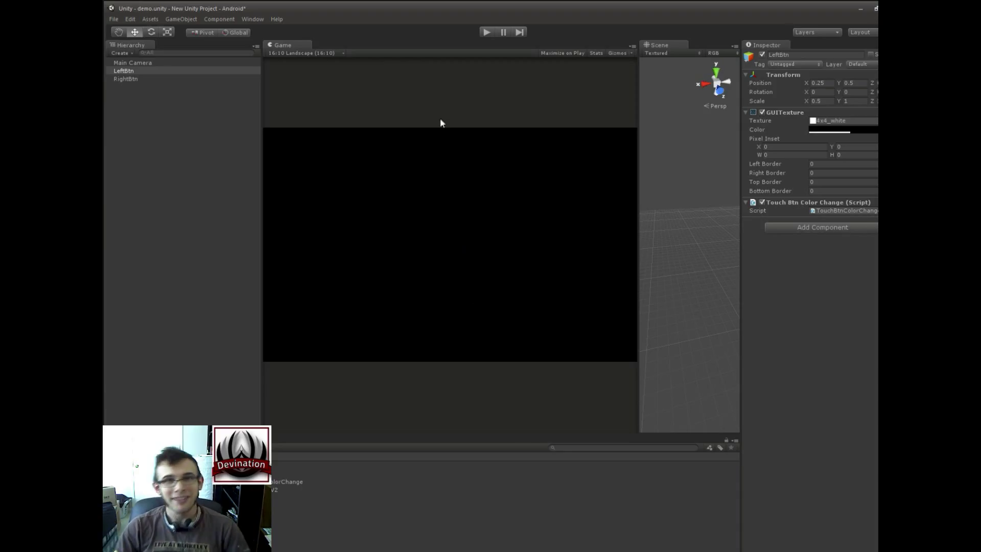